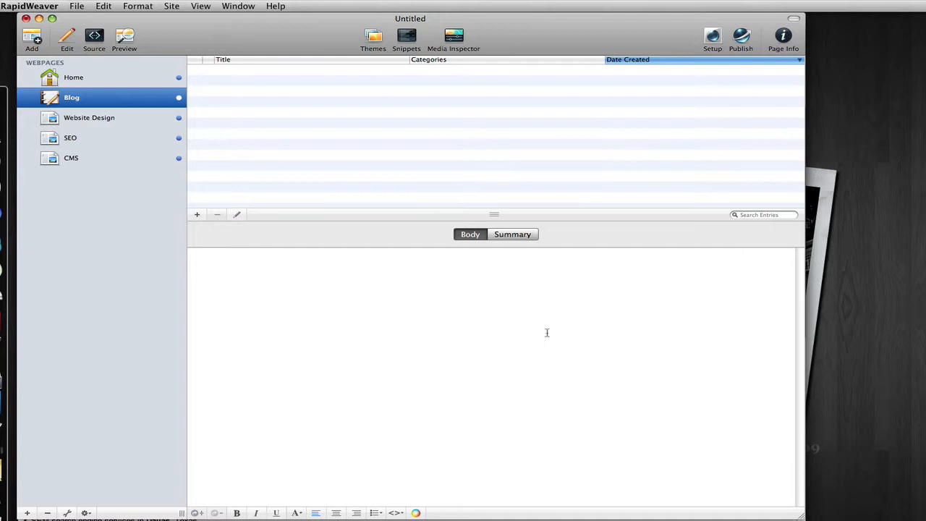
pyautogui.moveTo(185, 227)
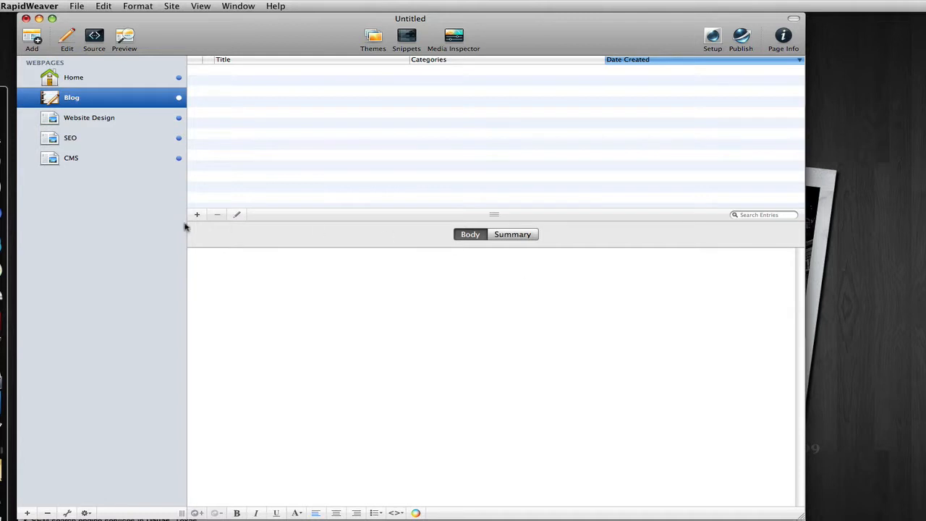
# - Add a blog entry titled 'Website Design' and give it the Website Design category
pyautogui.click(197, 213)
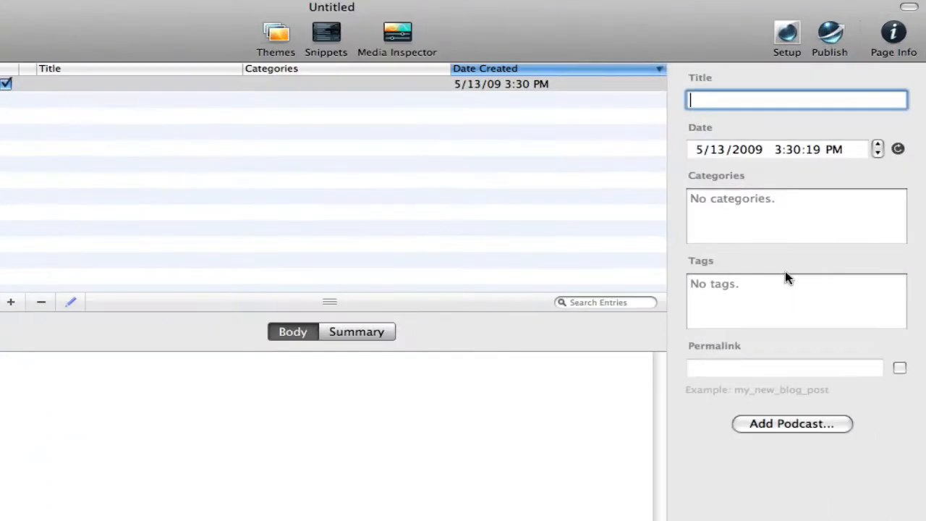
pyautogui.write('Website Desi')
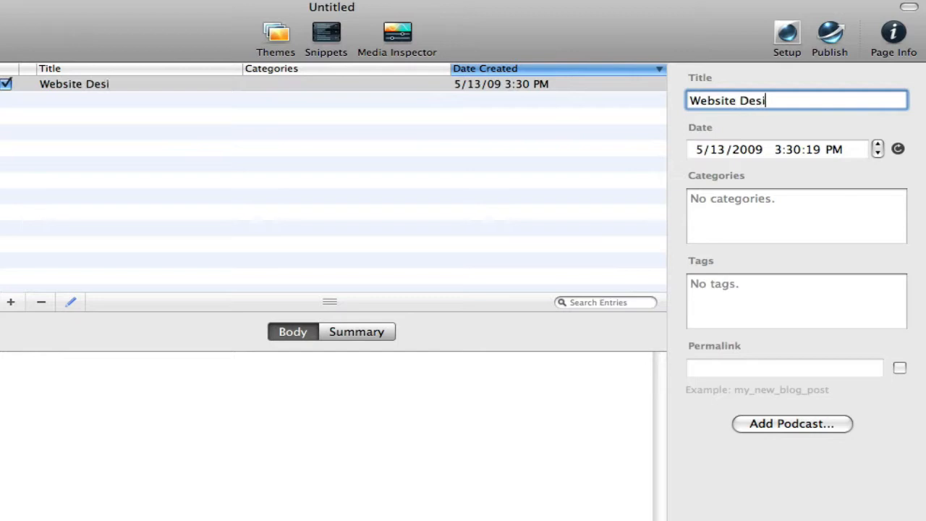
pyautogui.write('gn')
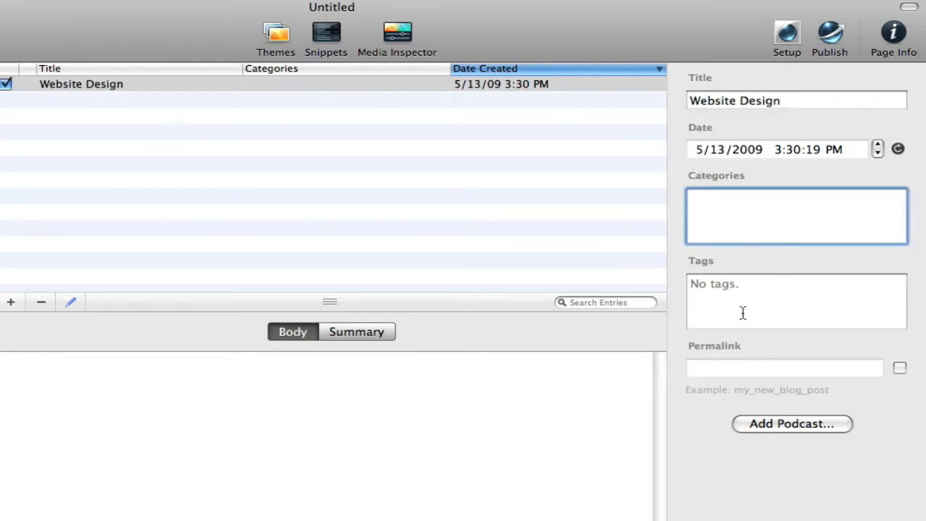
pyautogui.click(796, 215)
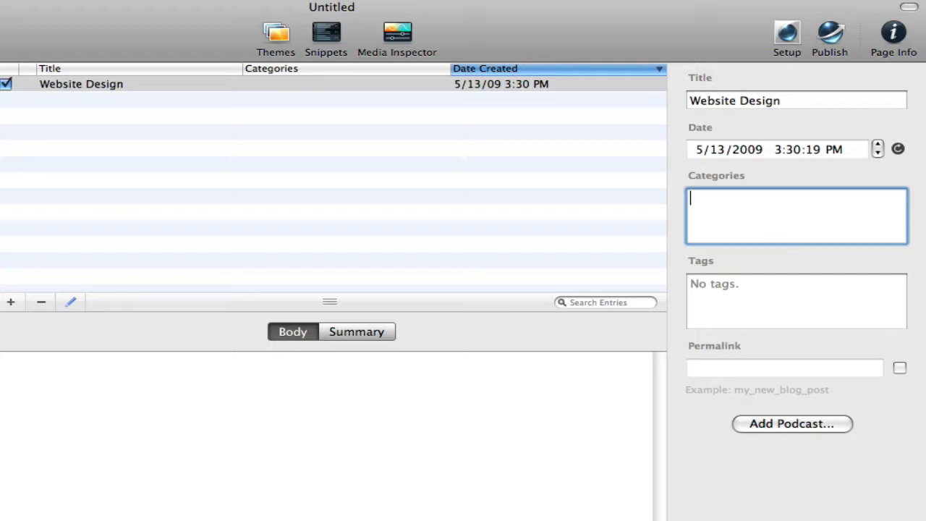
pyautogui.write('Website Design')
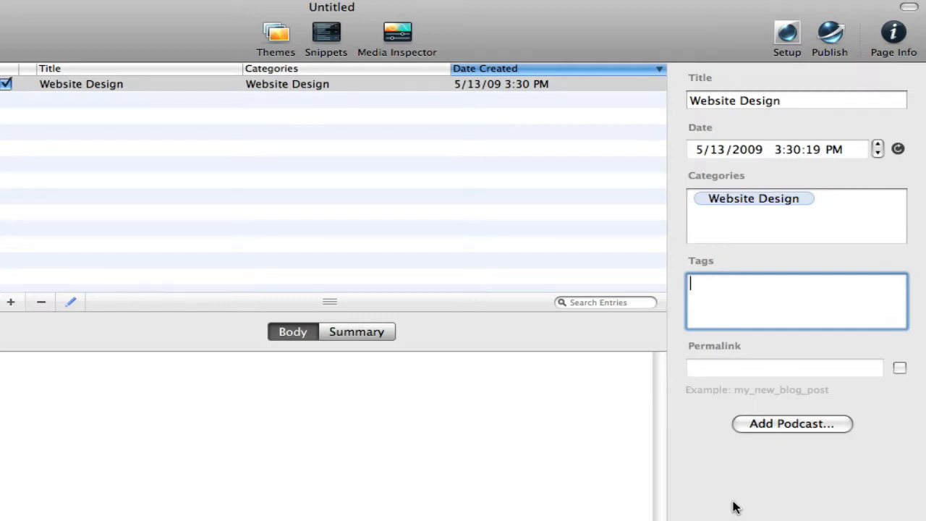
# - Add the tags seo, search engine marketing and keyword building to the post
pyautogui.write('seo')
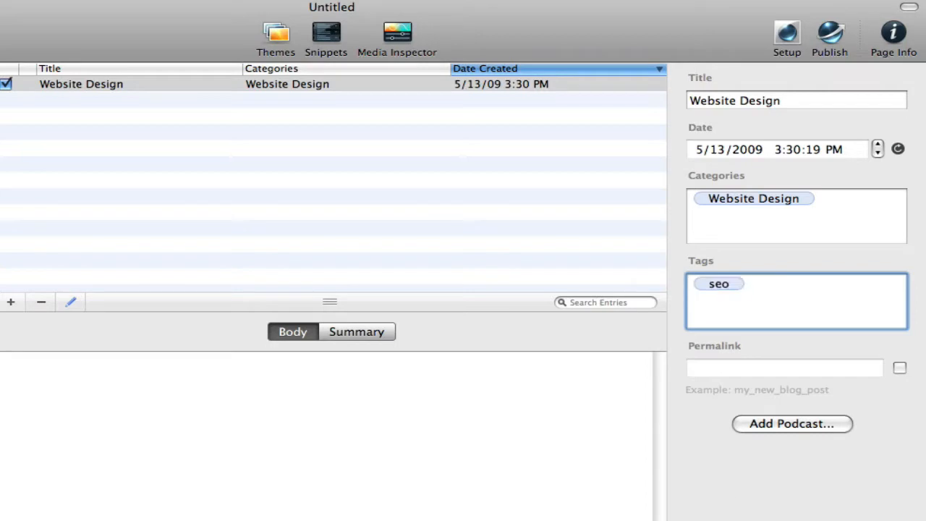
pyautogui.click(774, 284)
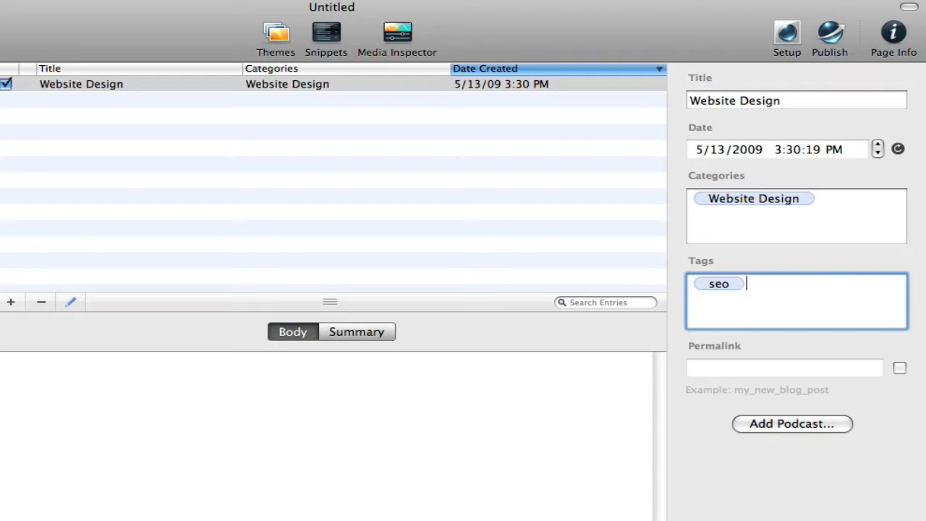
pyautogui.write('search engine marke')
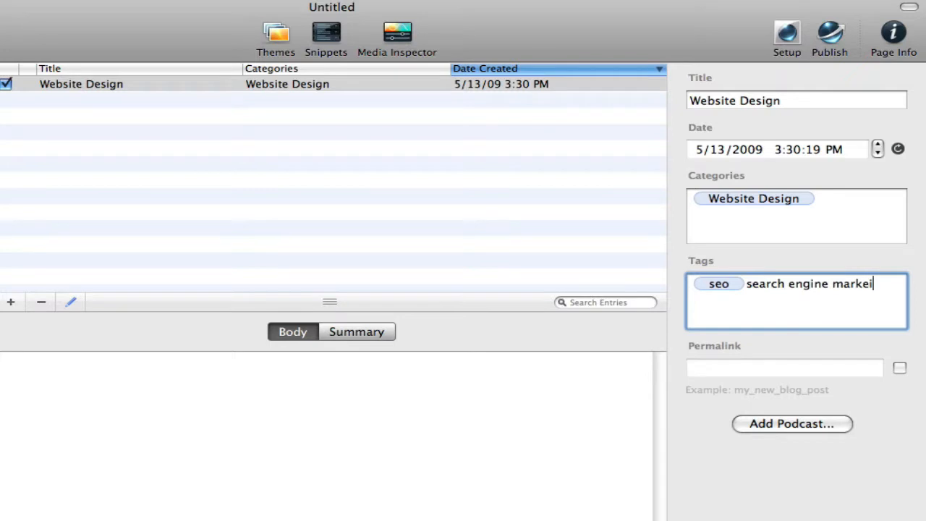
pyautogui.press('return')
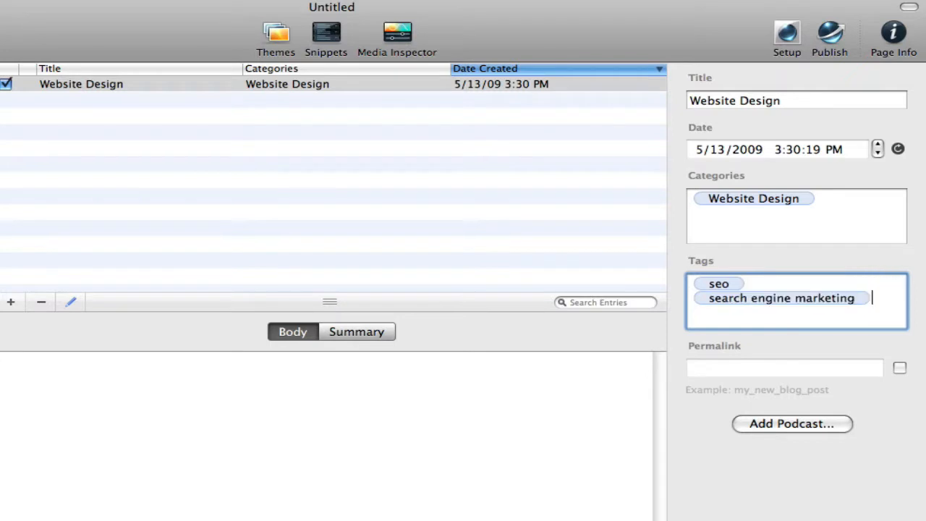
pyautogui.write('keywword')
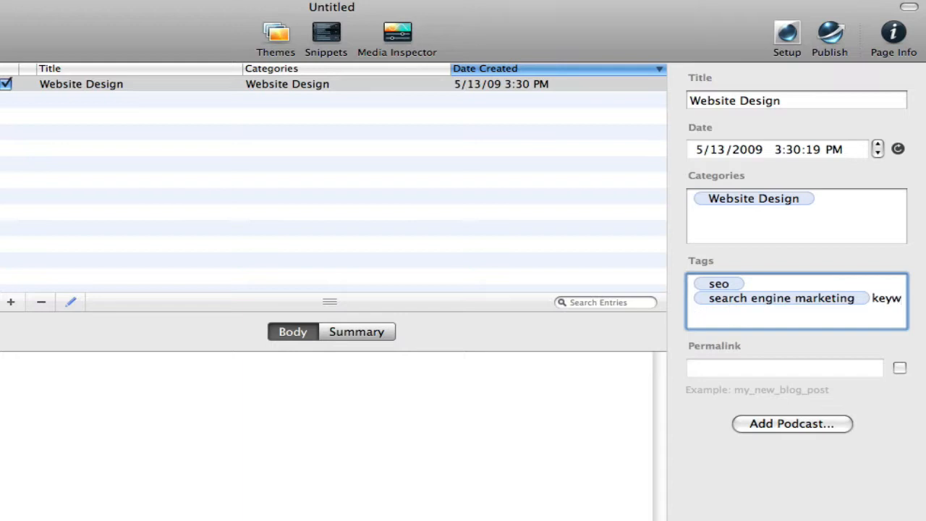
pyautogui.write('keyword bui')
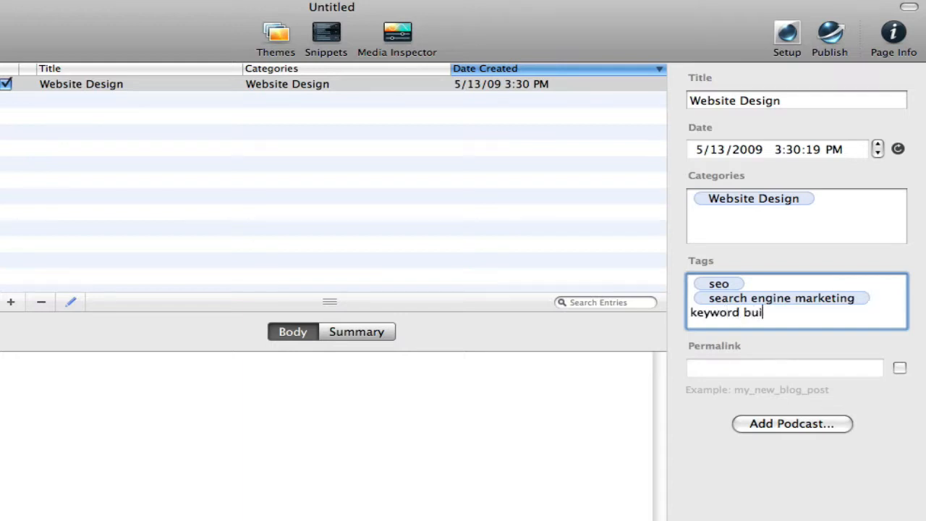
pyautogui.write('lding')
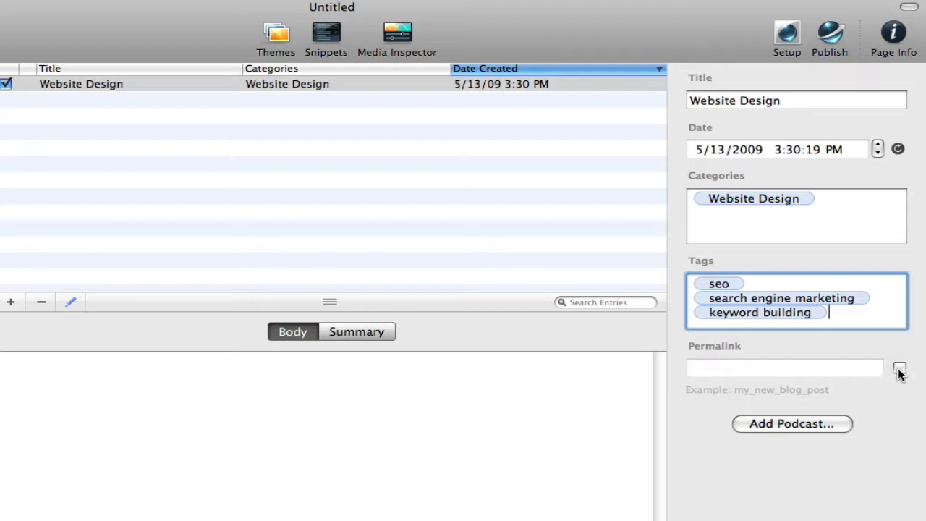
# - Turn on the Permalink option and enter 'website' as the post's permalink
pyautogui.click(900, 367)
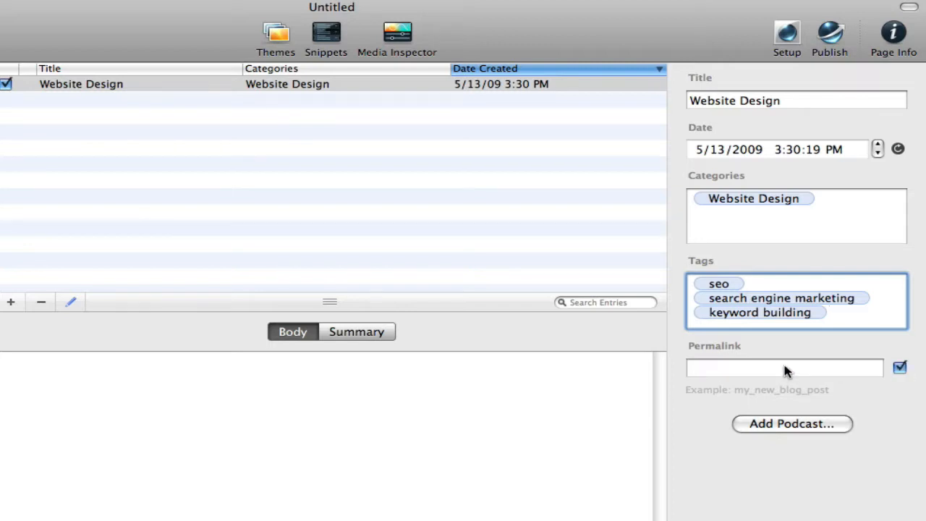
pyautogui.click(784, 367)
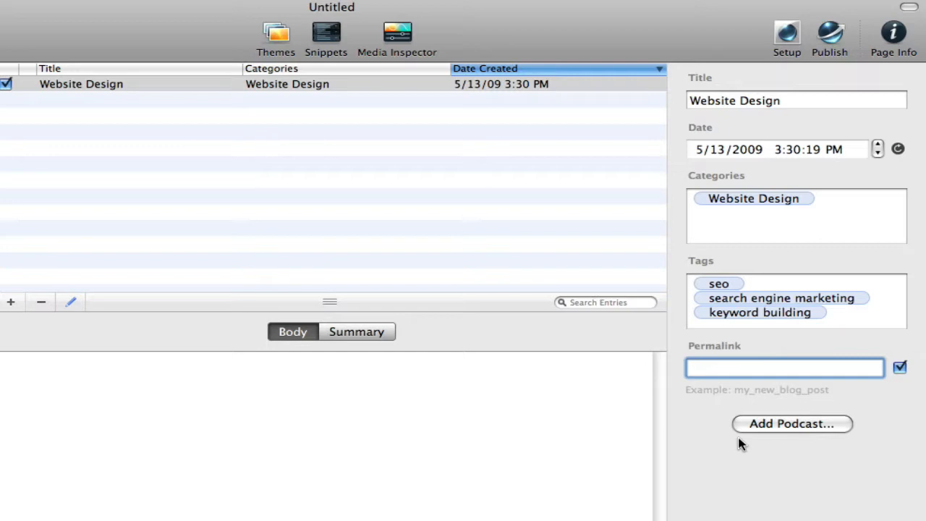
pyautogui.write('website')
pyautogui.write('rapid')
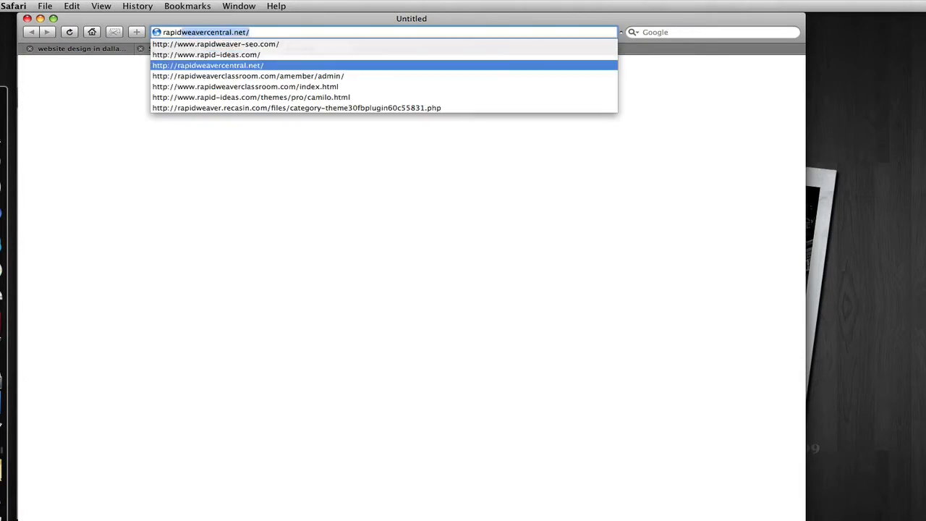
# - Go to rapidweaverclassroom.com in Safari and open its BLOG page
pyautogui.click(245, 86)
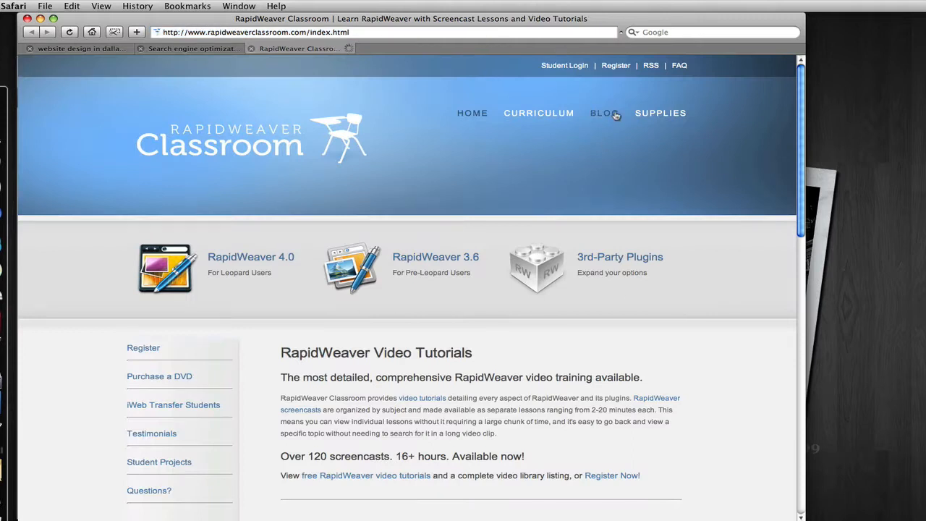
pyautogui.click(603, 113)
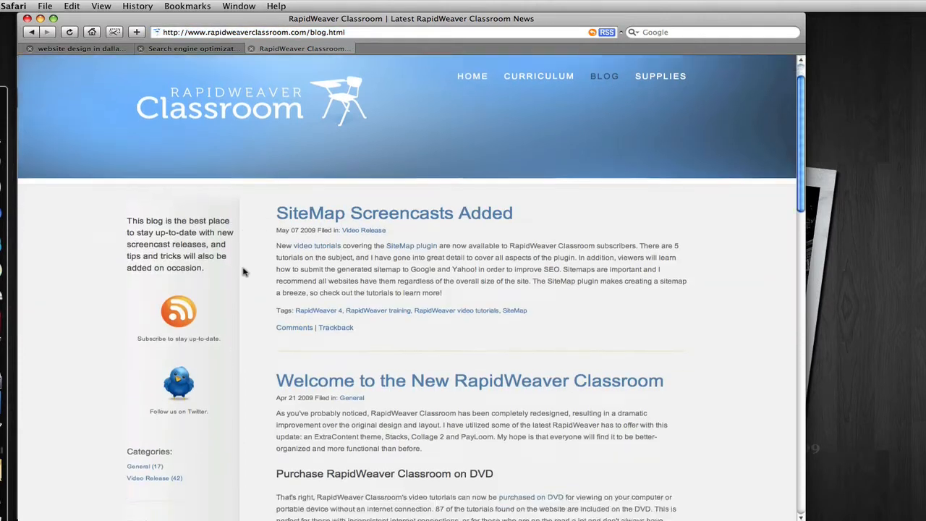
pyautogui.scroll(-3)
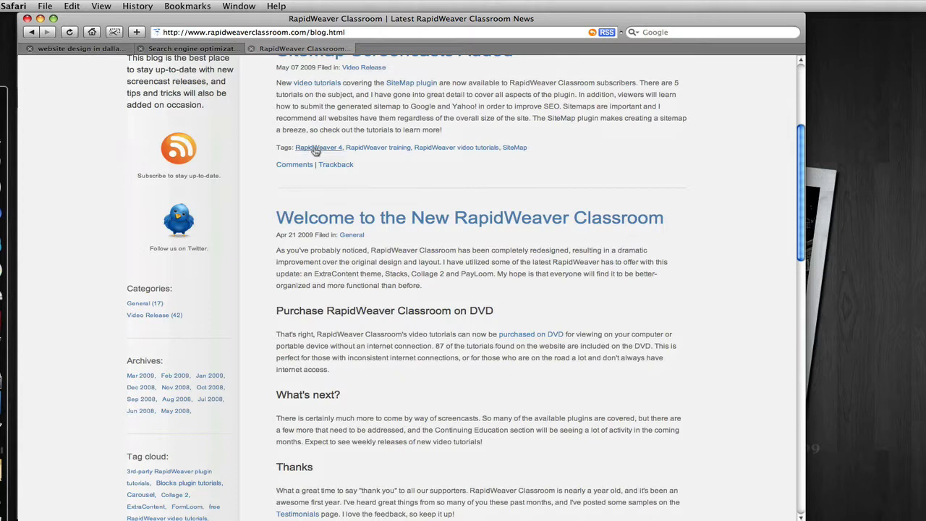
pyautogui.moveTo(513, 148)
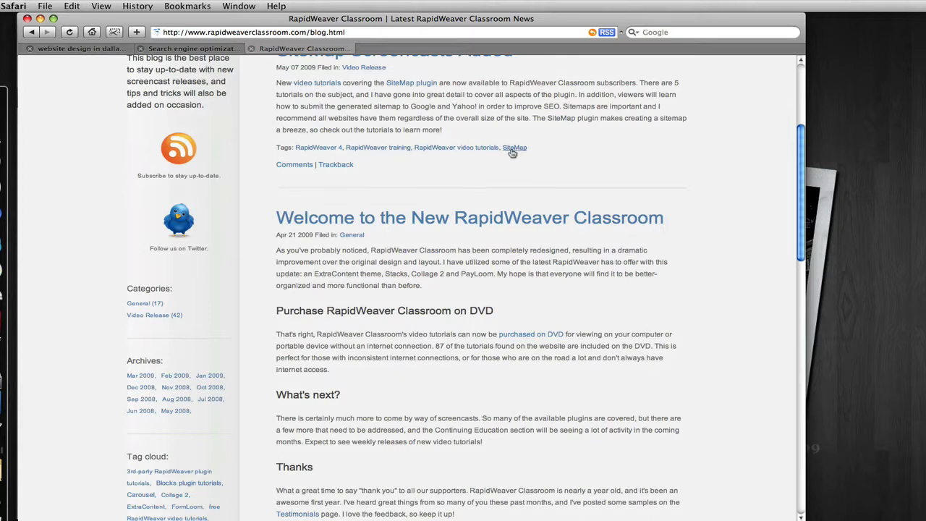
pyautogui.scroll(-3)
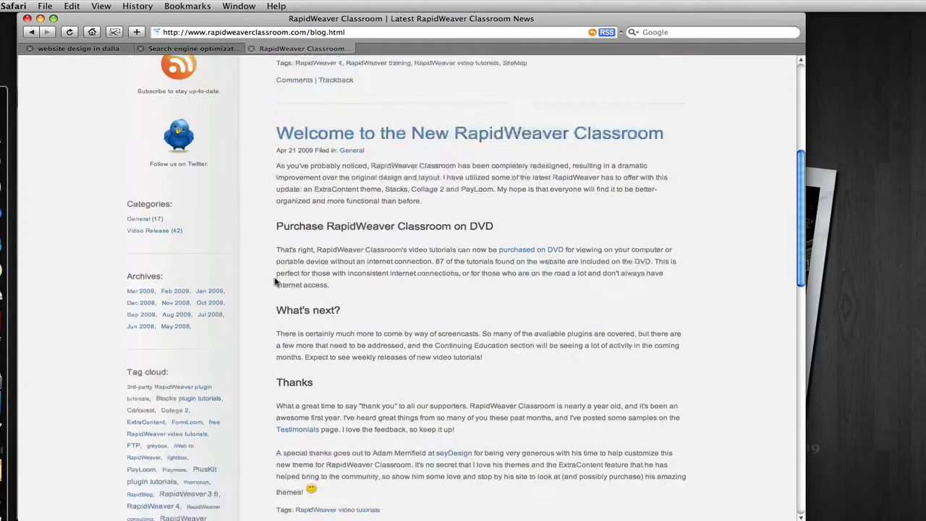
pyautogui.scroll(-3)
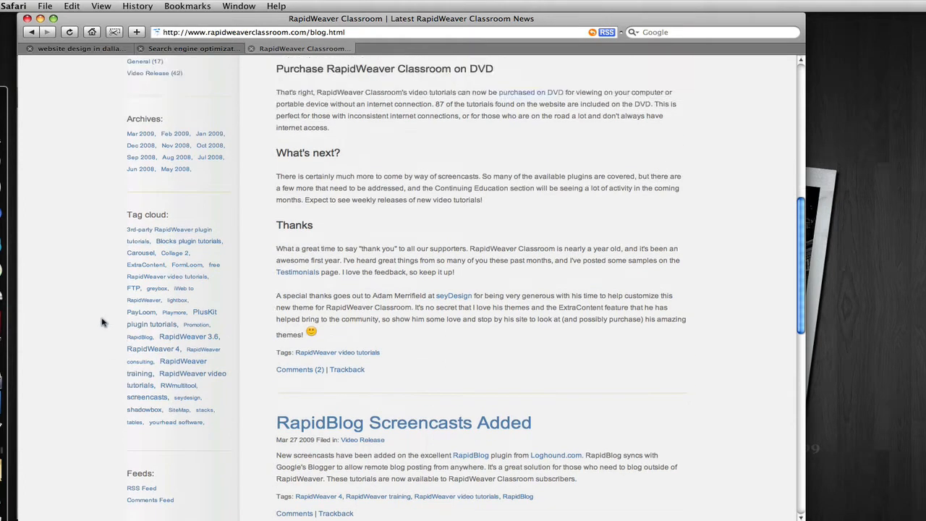
pyautogui.scroll(3)
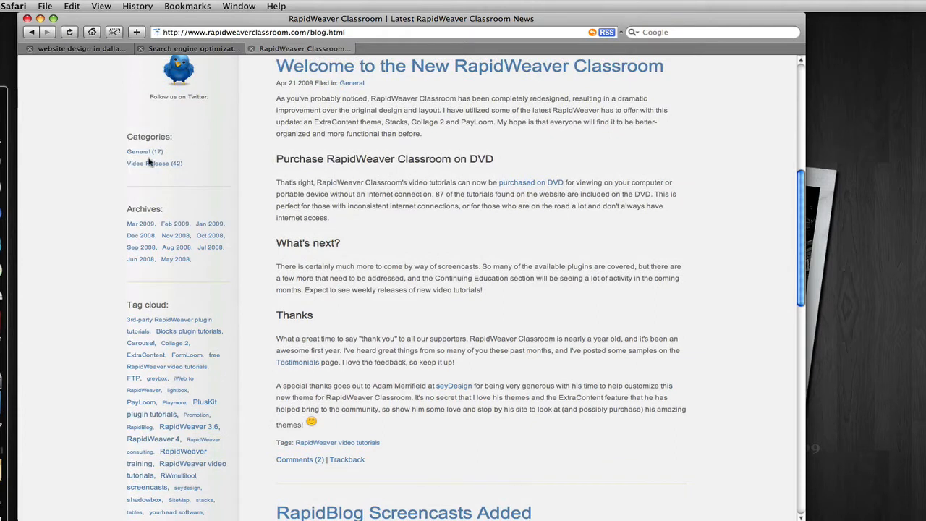
pyautogui.scroll(-3)
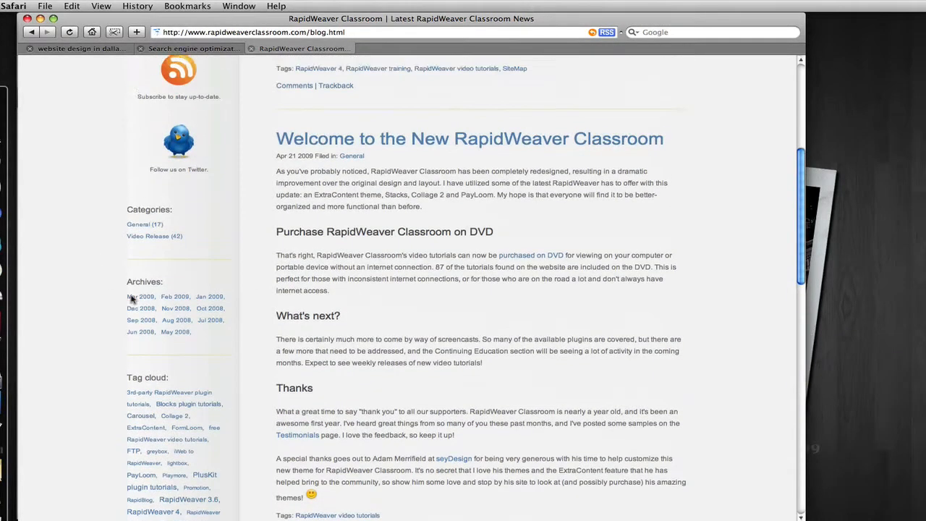
pyautogui.scroll(3)
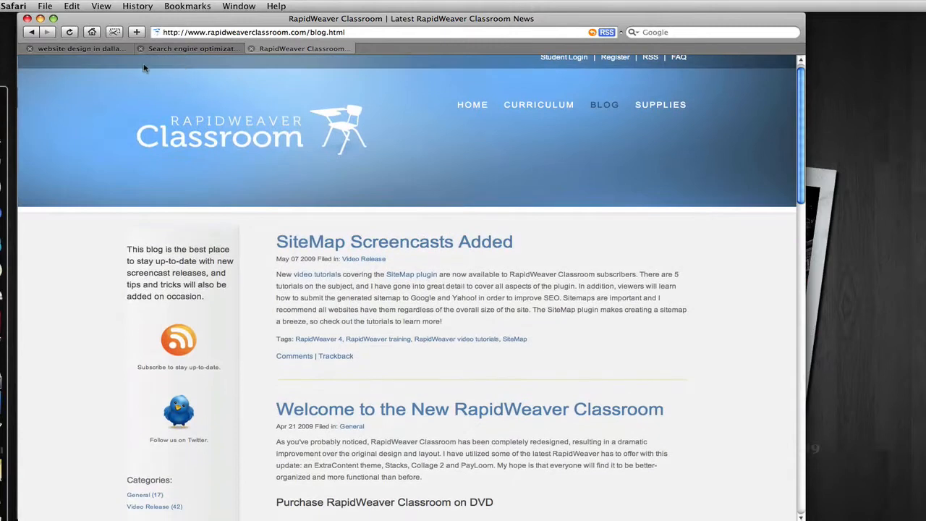
pyautogui.moveTo(46, 296)
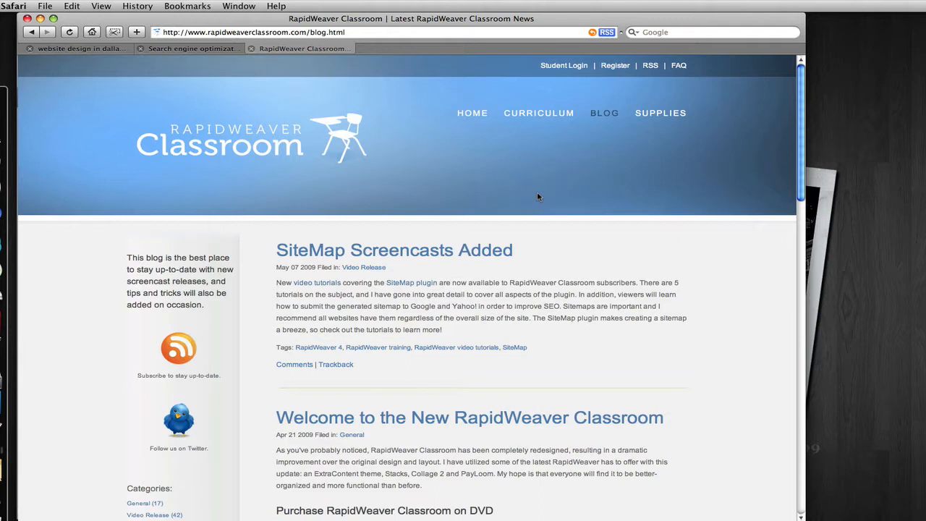
pyautogui.moveTo(73, 175)
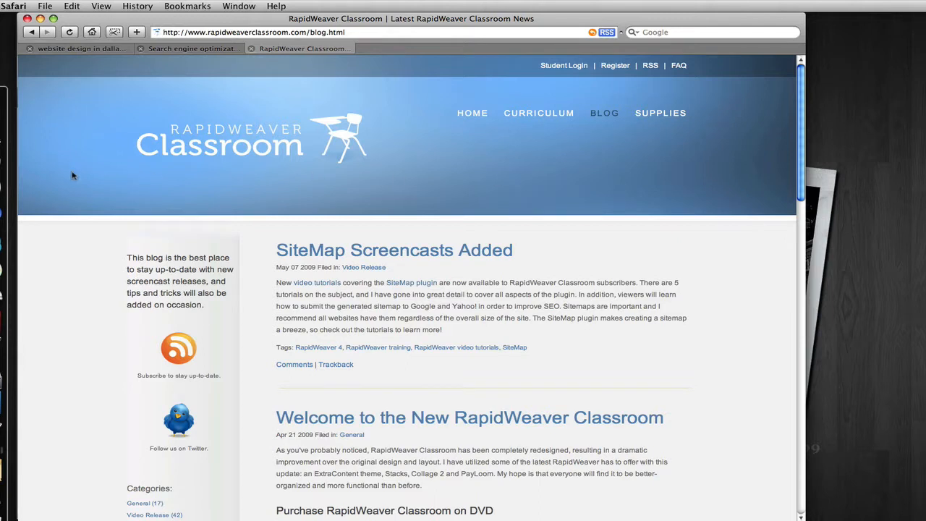